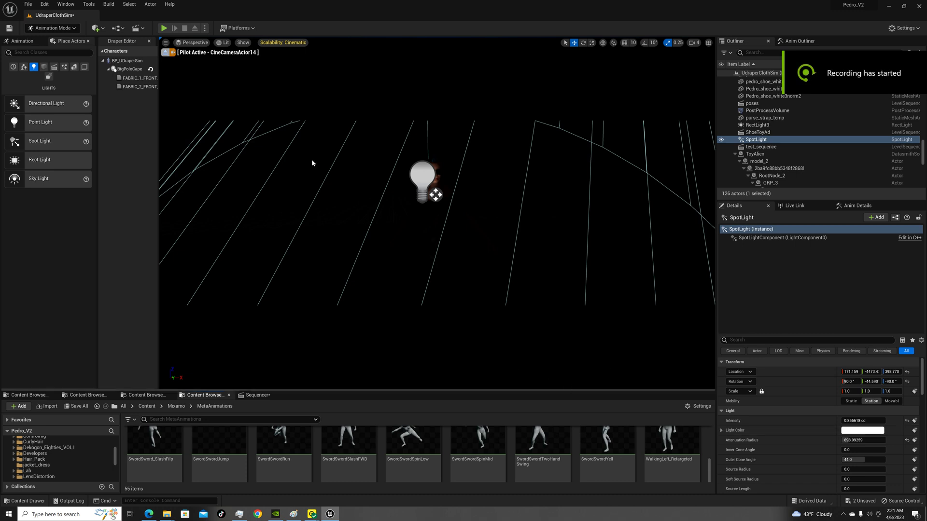
mouse_move(262, 124)
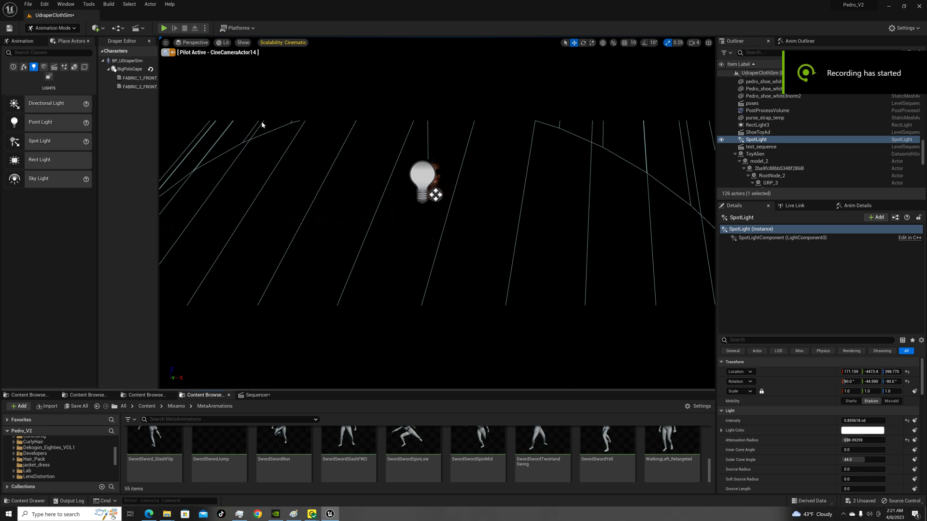
mouse_move(165, 27)
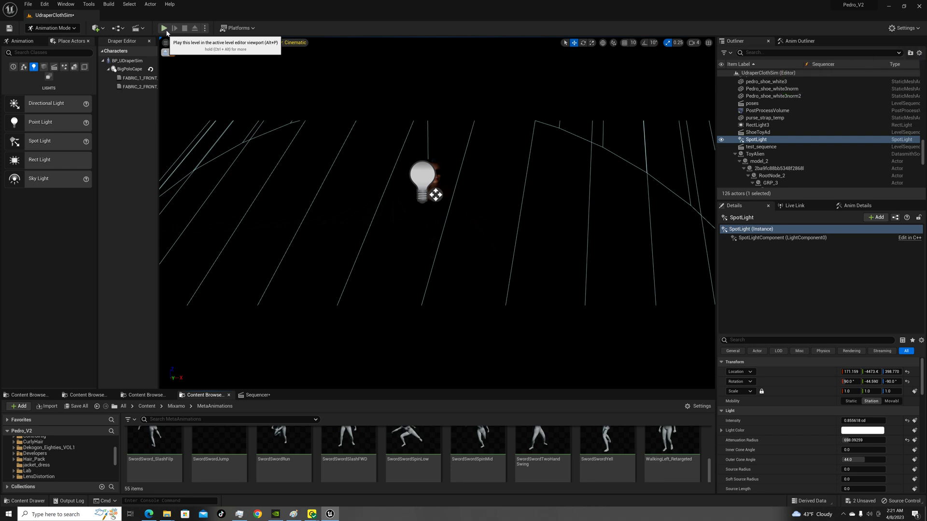
- Start Play In Editor so the spotlit character and its cloth shirt simulate live
click(164, 28)
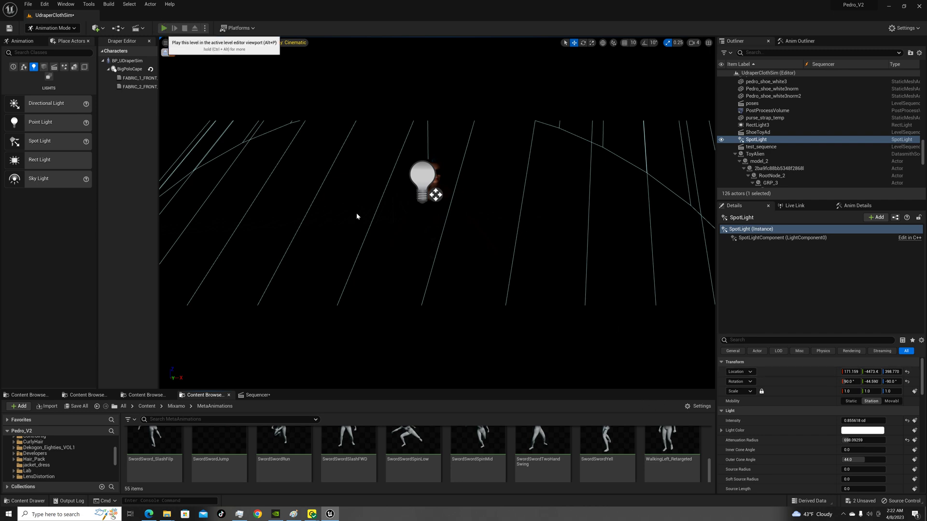
click(165, 28)
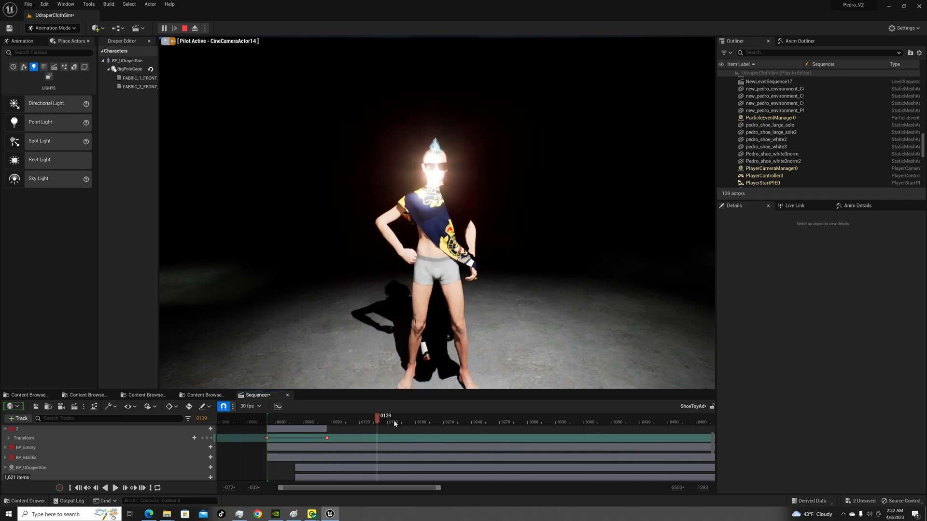
- Scrub the playhead through frames 270, 396, 427 and back to about 200
drag(386, 415, 501, 415)
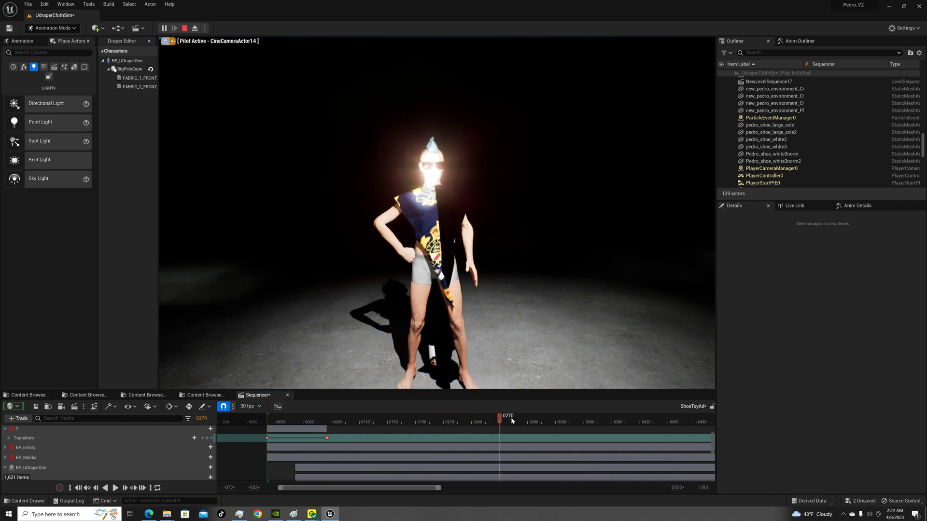
drag(499, 415, 616, 415)
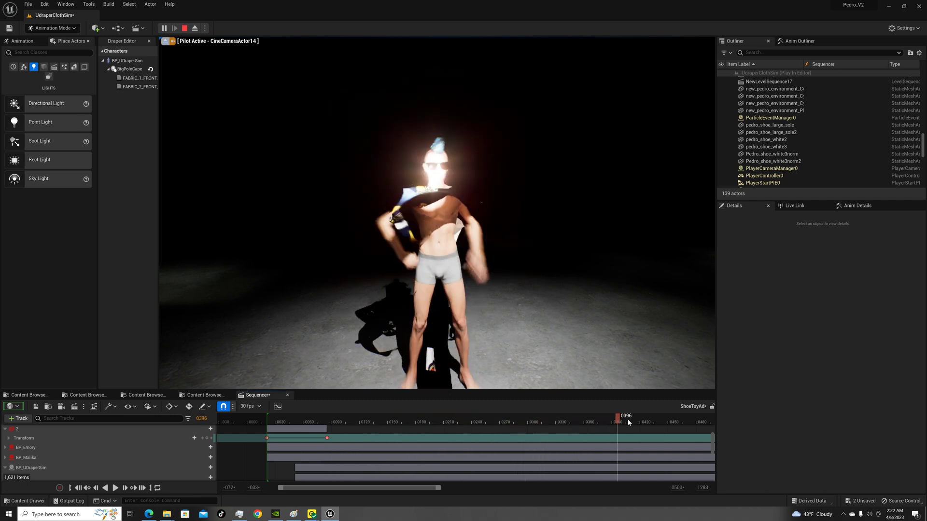
drag(618, 422, 648, 422)
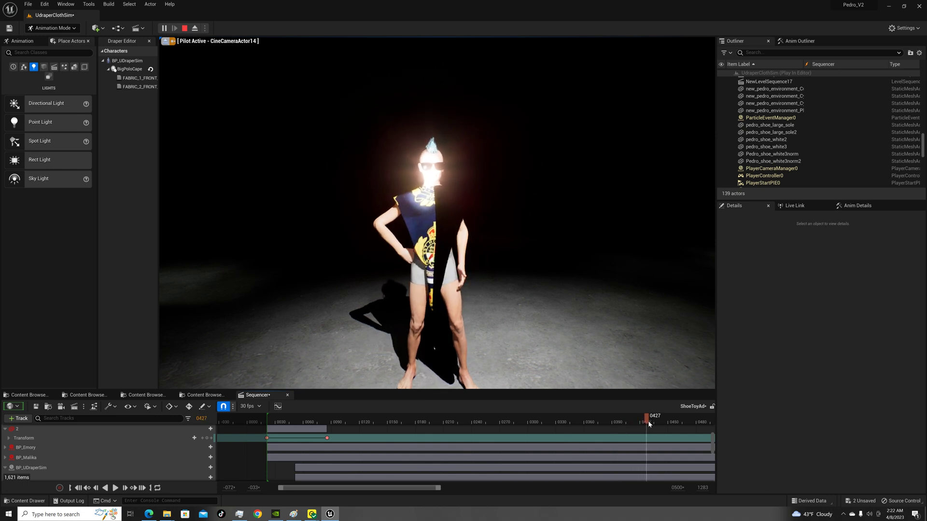
click(414, 422)
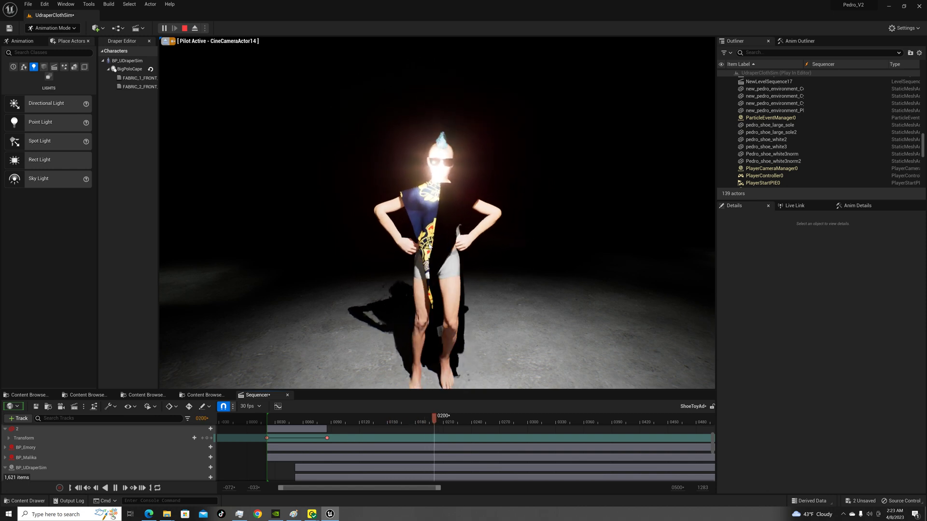
- Scrub the playhead forward from frame 255 to about 315, watching the fabric swing
drag(434, 415, 491, 415)
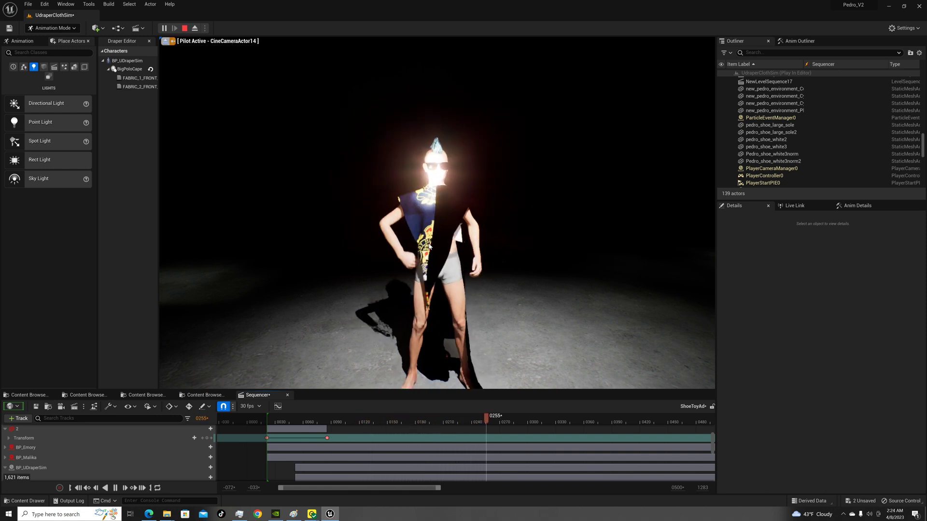
drag(484, 415, 548, 415)
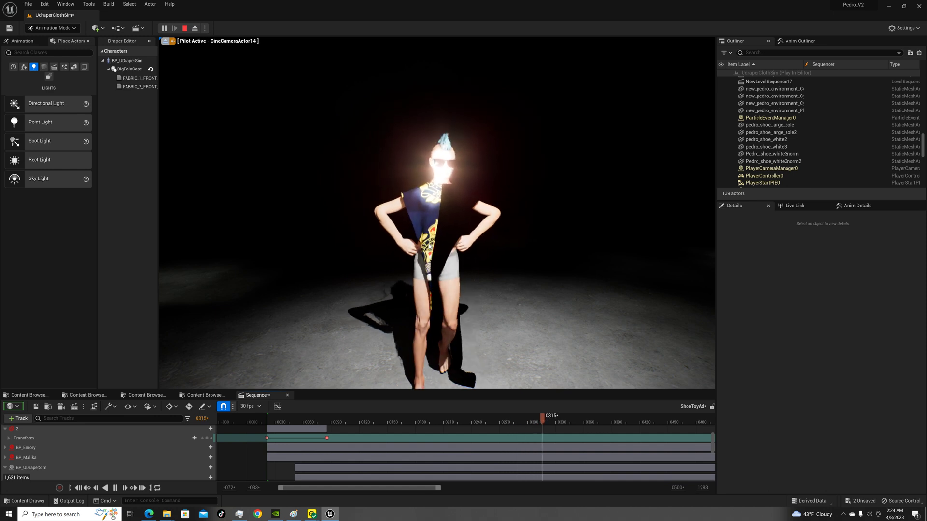